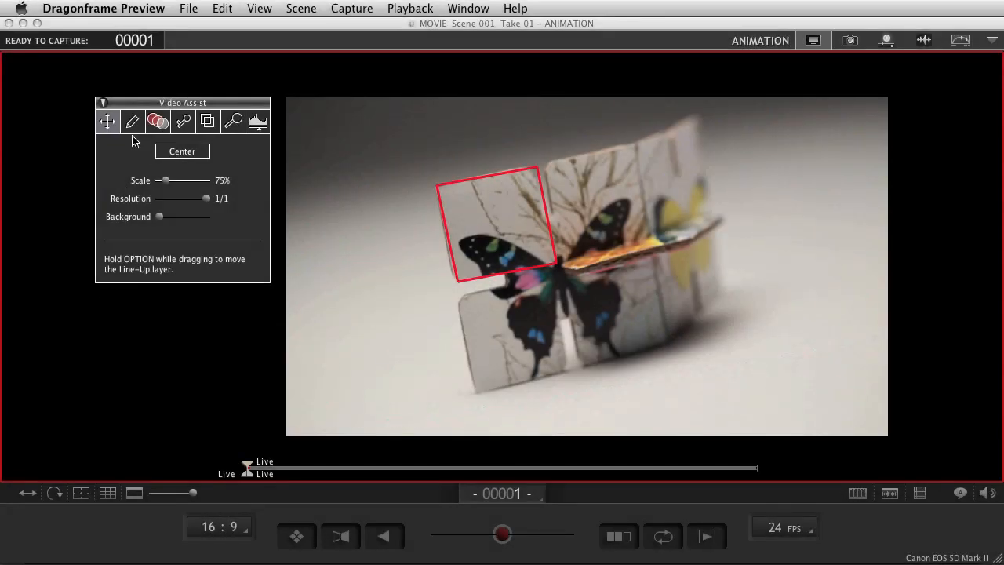
# Open the Video Assist drawing tools and erase the red square from the live view.
pyautogui.click(133, 122)
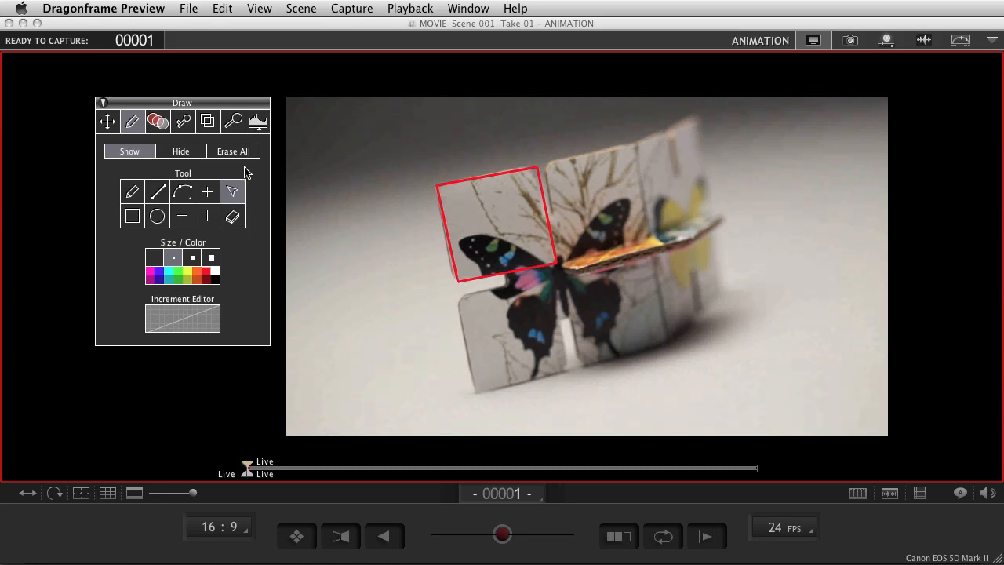
pyautogui.click(180, 150)
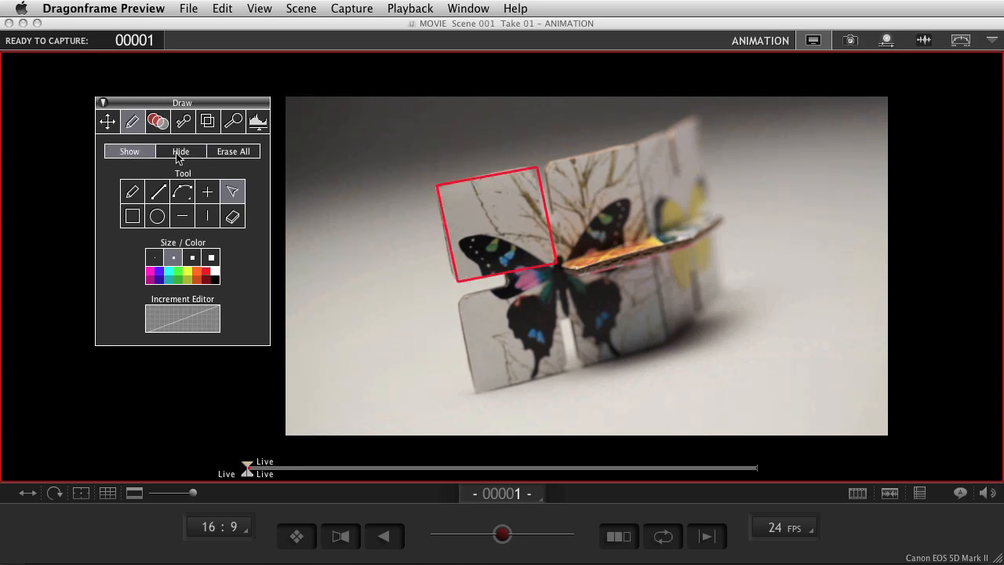
pyautogui.click(233, 151)
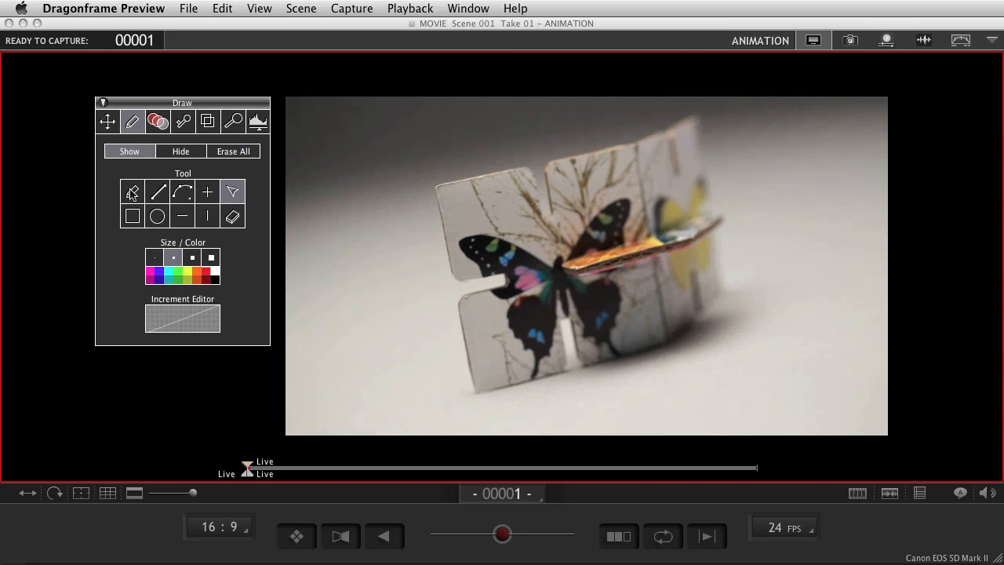
pyautogui.click(131, 192)
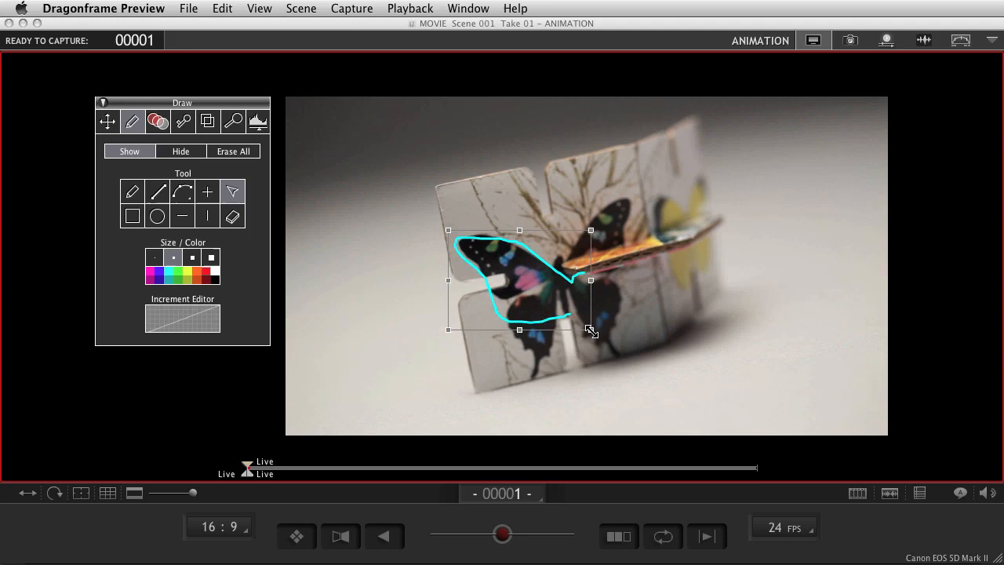
pyautogui.moveTo(591, 329); pyautogui.dragTo(561, 300)
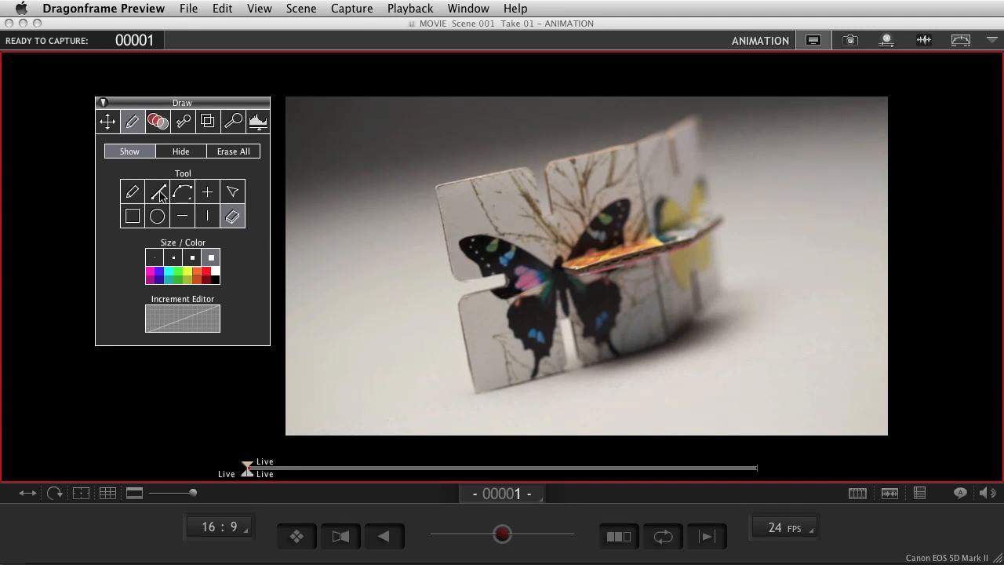
pyautogui.moveTo(435, 186); pyautogui.dragTo(635, 147)
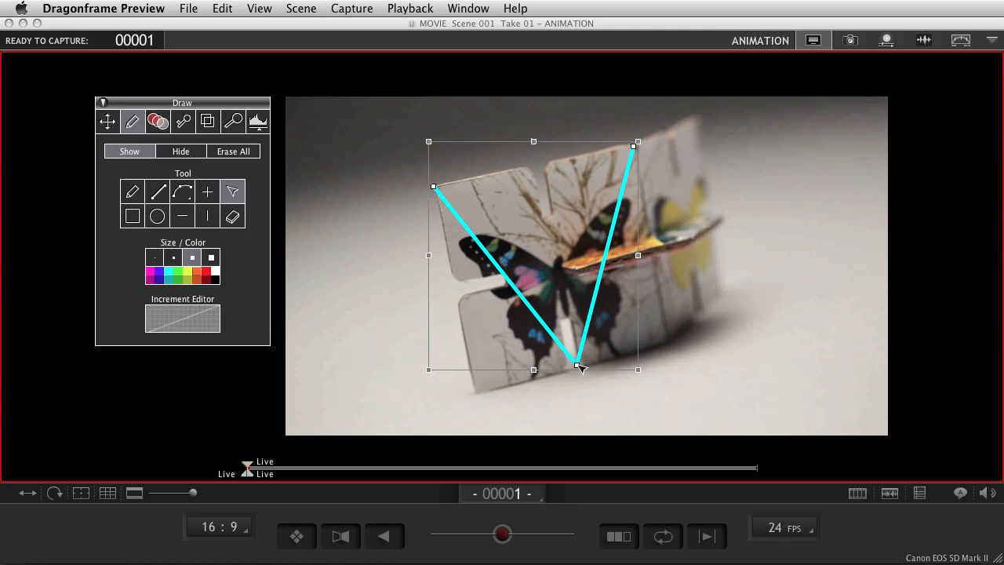
pyautogui.click(182, 191)
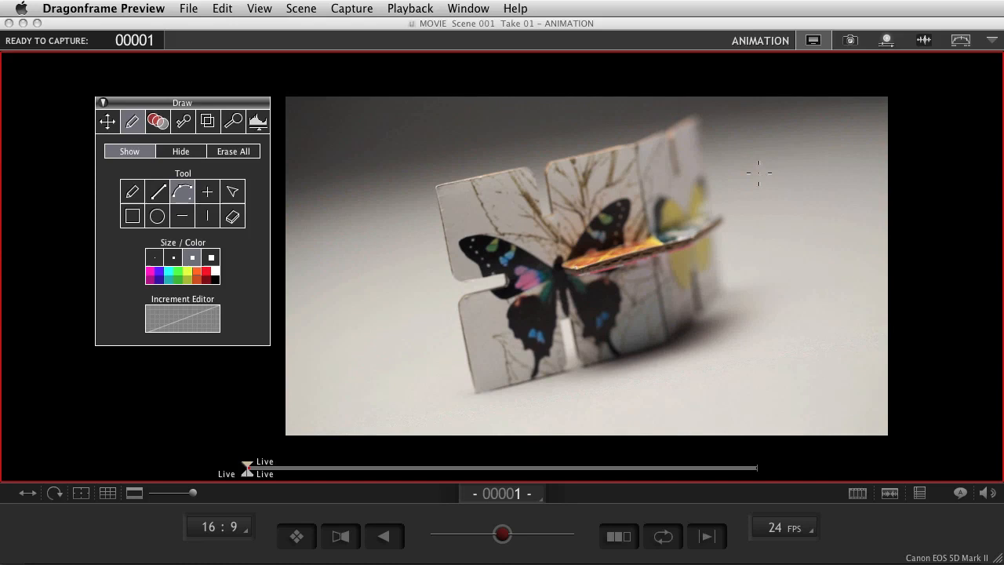
# Draw an orange sweeping arc and an angled orange polyline over the card.
pyautogui.moveTo(670, 250); pyautogui.dragTo(751, 169)
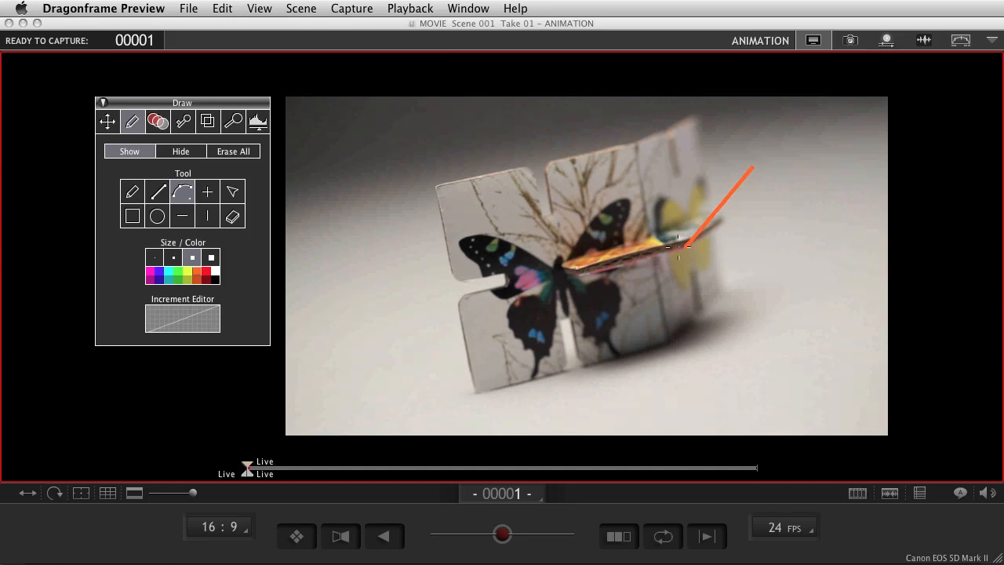
pyautogui.moveTo(691, 247); pyautogui.dragTo(384, 278)
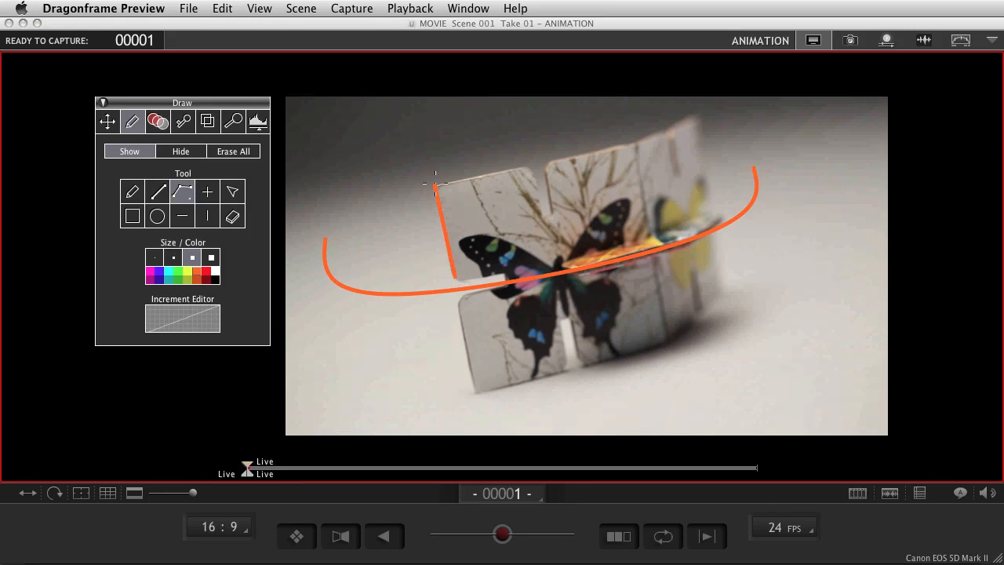
pyautogui.moveTo(435, 185); pyautogui.dragTo(541, 211)
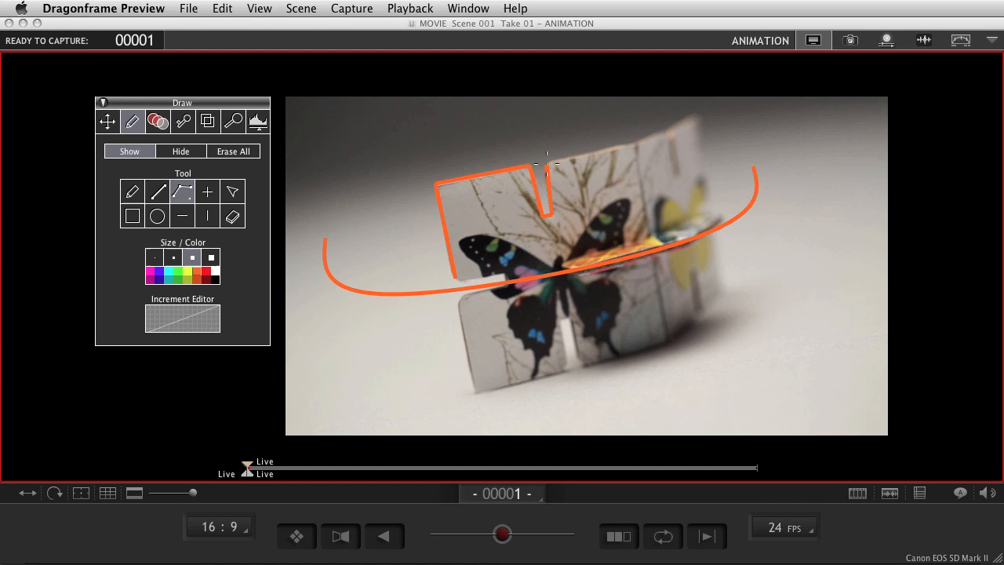
pyautogui.click(157, 215)
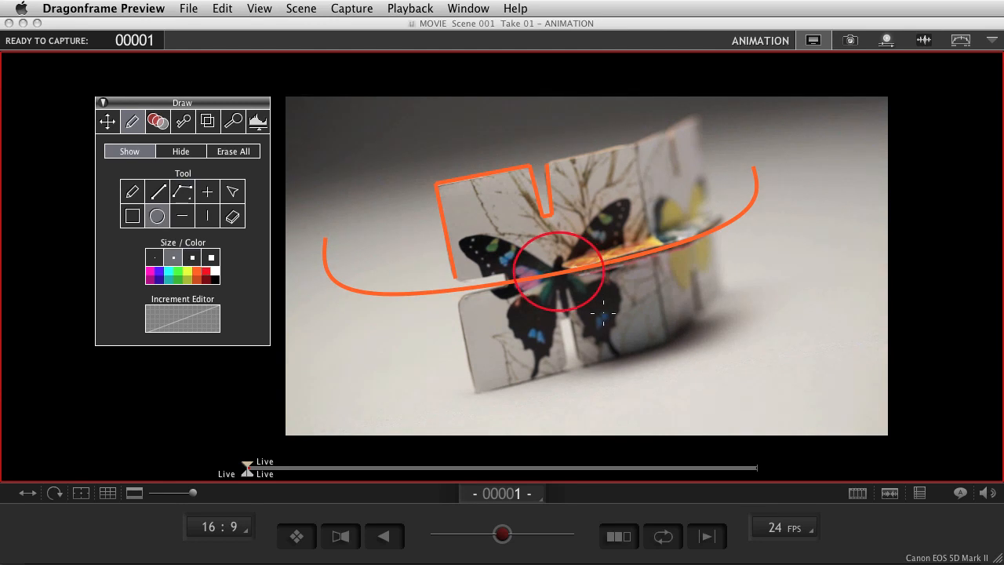
# Draw a red circle around the butterfly's body.
pyautogui.moveTo(461, 302); pyautogui.dragTo(539, 379)
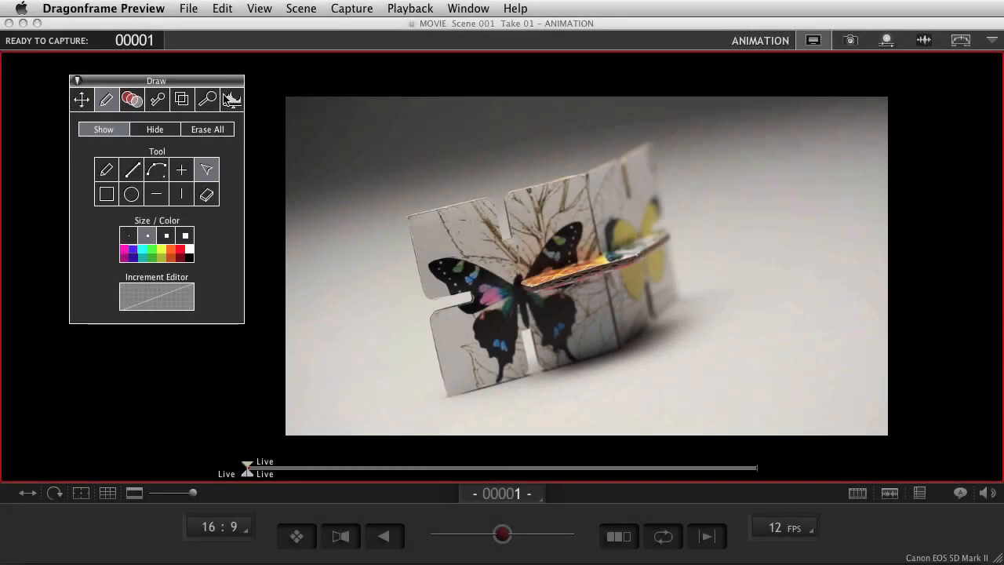
pyautogui.moveTo(163, 305)
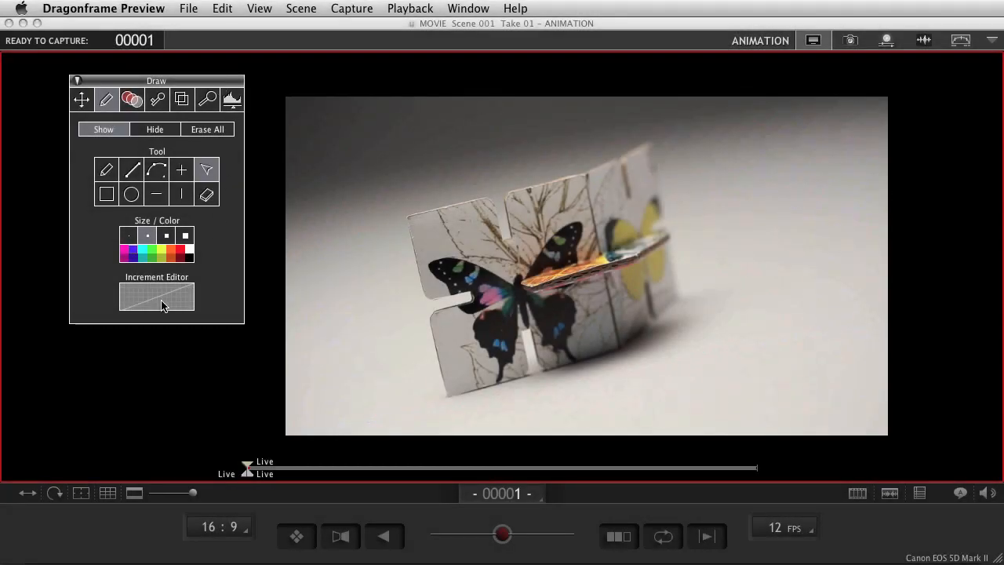
# Open the Increment Editor and move its window beside the live image.
pyautogui.click(156, 296)
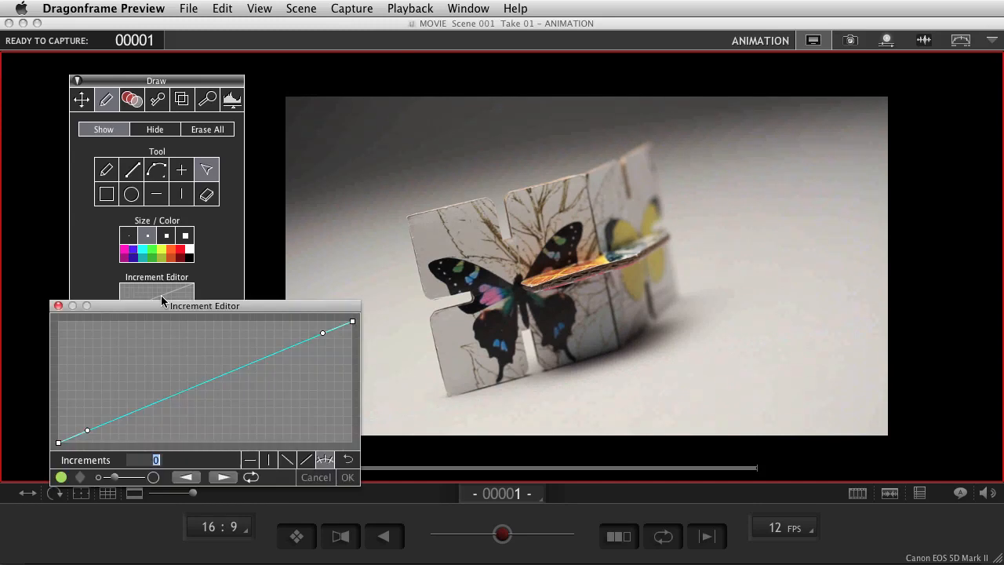
pyautogui.moveTo(204, 305); pyautogui.dragTo(293, 303)
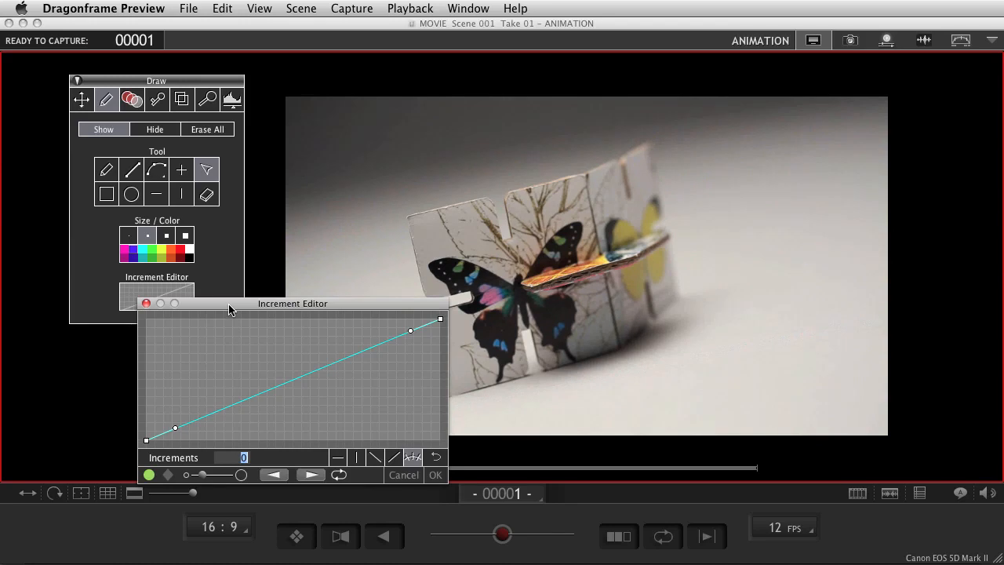
pyautogui.moveTo(183, 219)
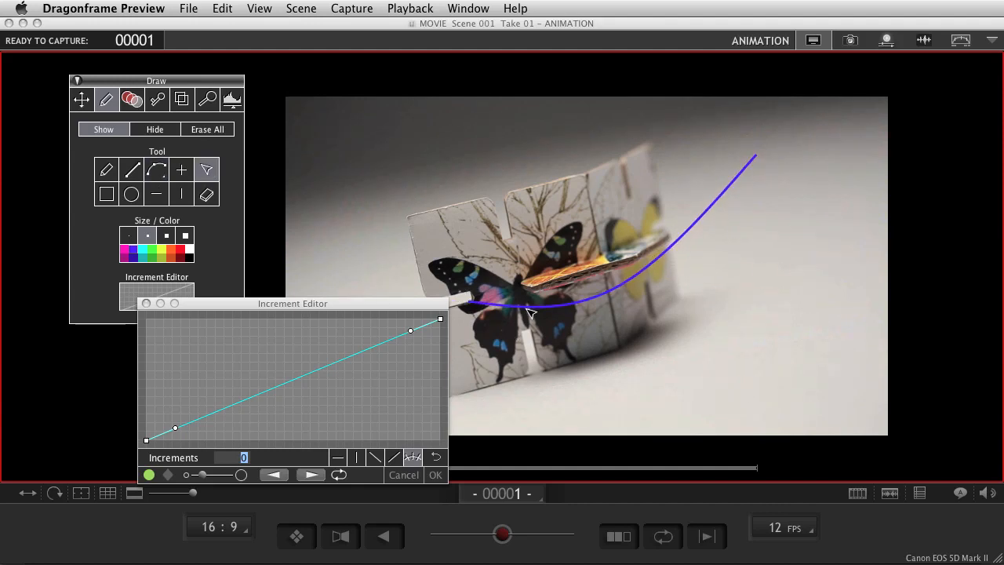
# Select the cyan curved guide and set its increments to 12.
pyautogui.click(534, 306)
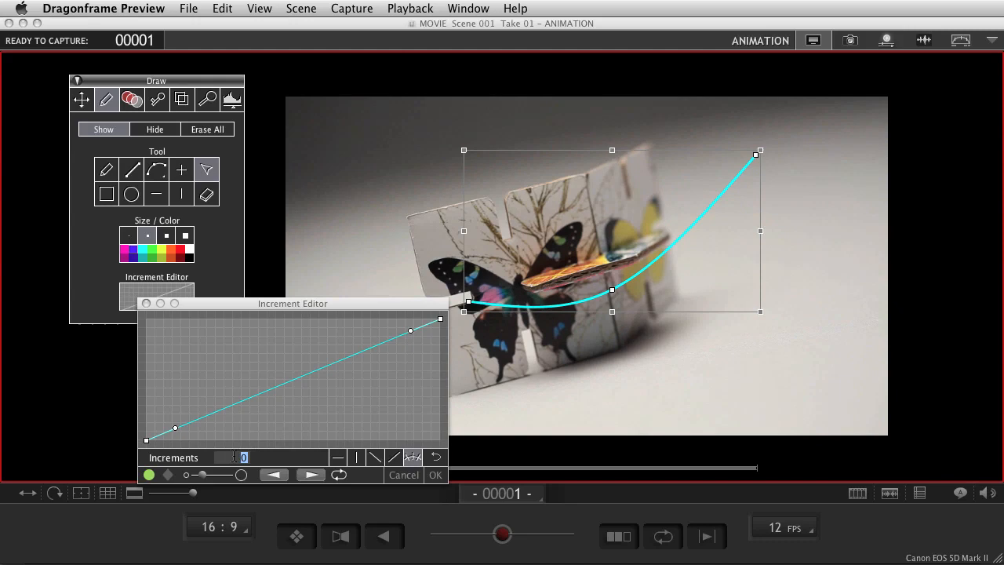
pyautogui.write('12')
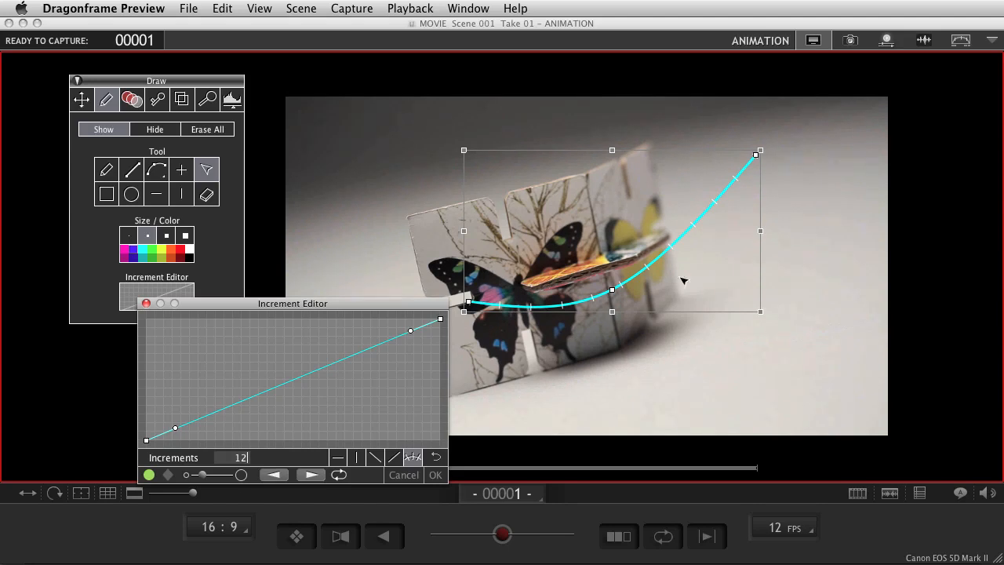
pyautogui.moveTo(627, 308)
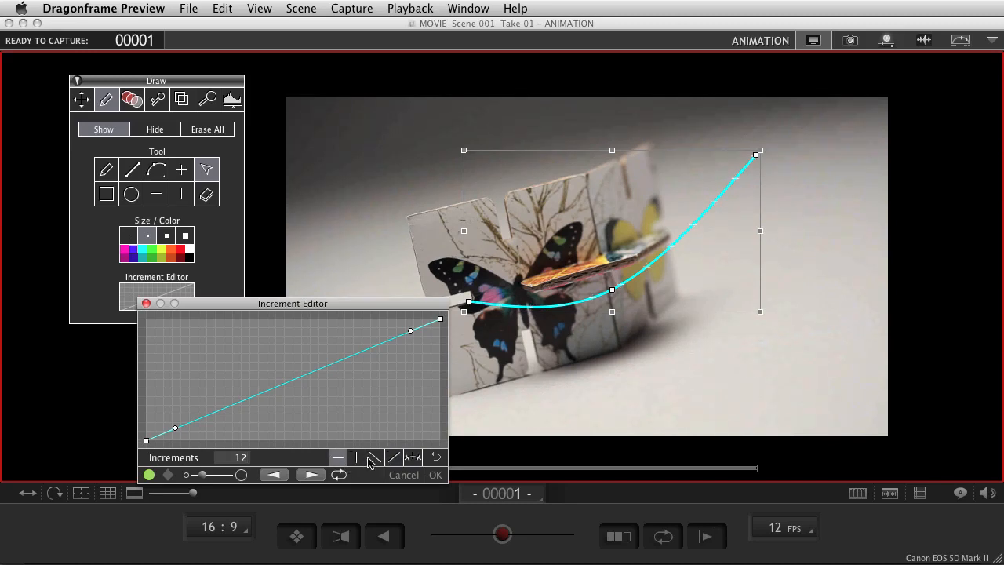
pyautogui.click(413, 458)
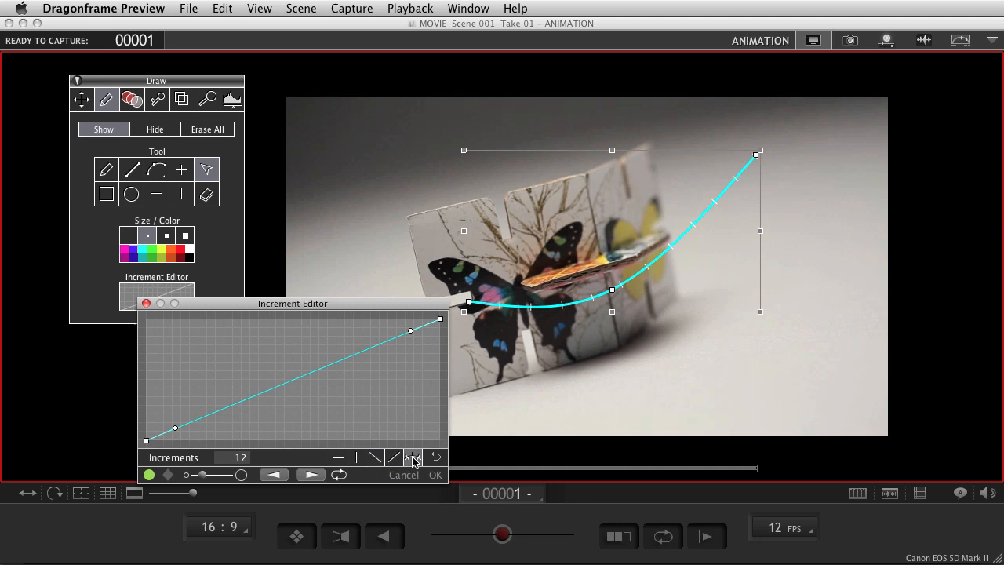
pyautogui.moveTo(406, 366)
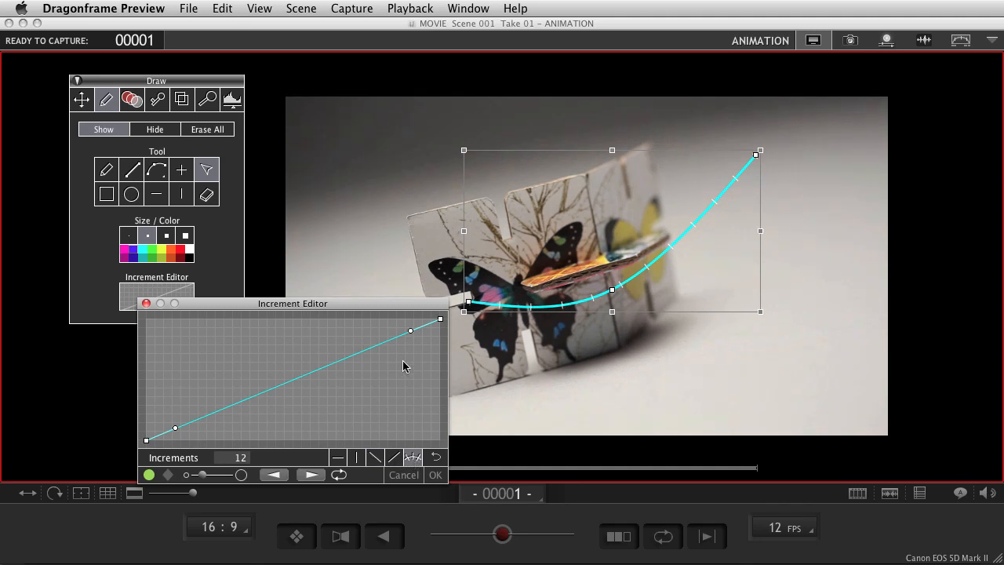
pyautogui.moveTo(422, 360)
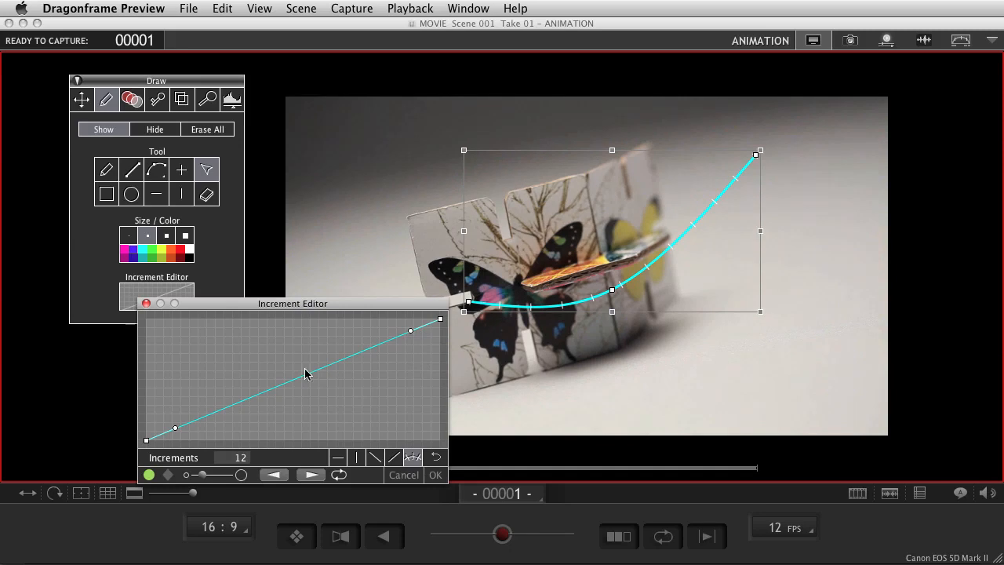
pyautogui.moveTo(361, 379)
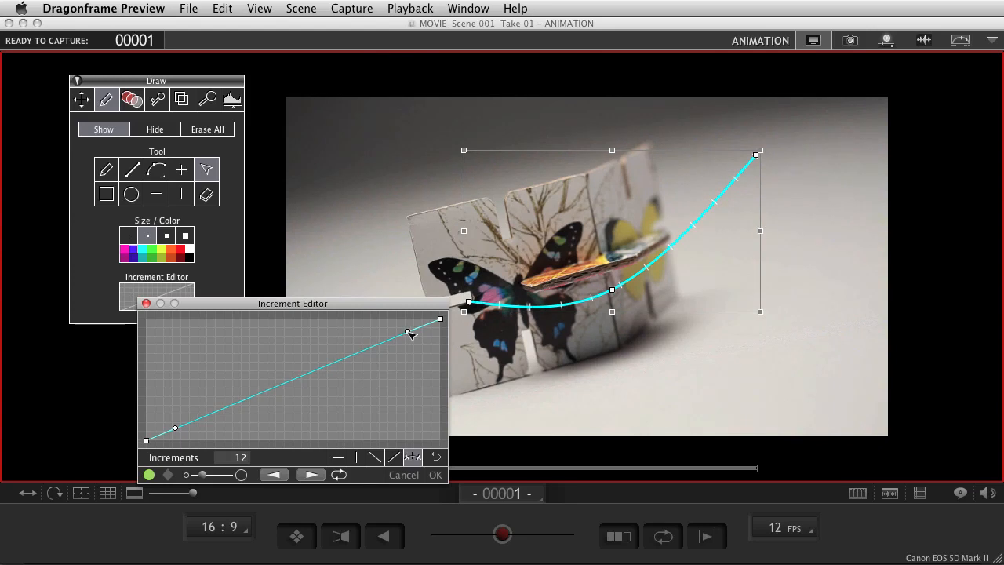
# Shape the Increment Editor graph into an ease-in, ease-out S-curve, removing the extra midpoint.
pyautogui.moveTo(412, 335); pyautogui.dragTo(349, 324)
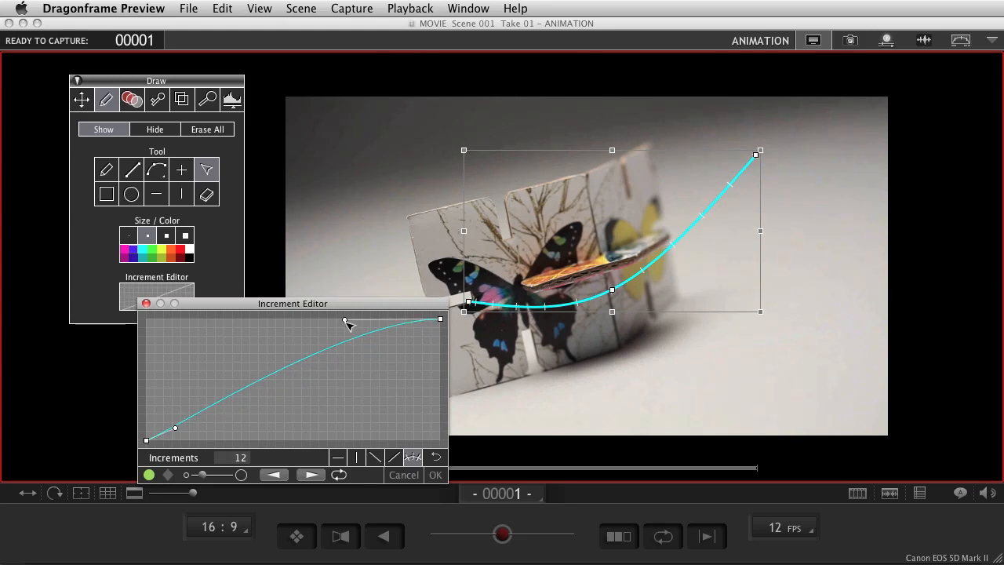
pyautogui.moveTo(345, 321); pyautogui.dragTo(231, 443)
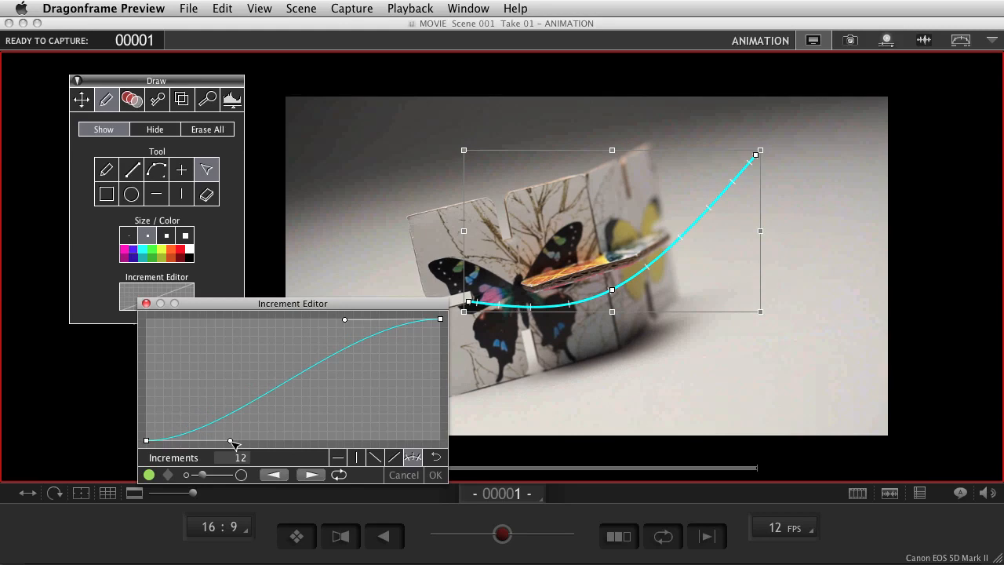
pyautogui.moveTo(230, 442); pyautogui.dragTo(290, 380)
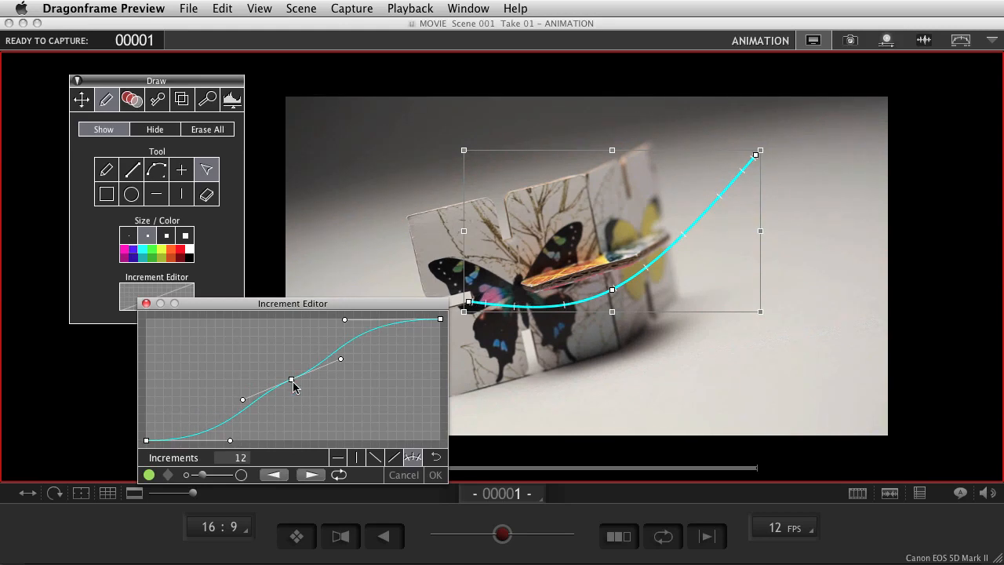
pyautogui.moveTo(289, 379); pyautogui.dragTo(321, 396)
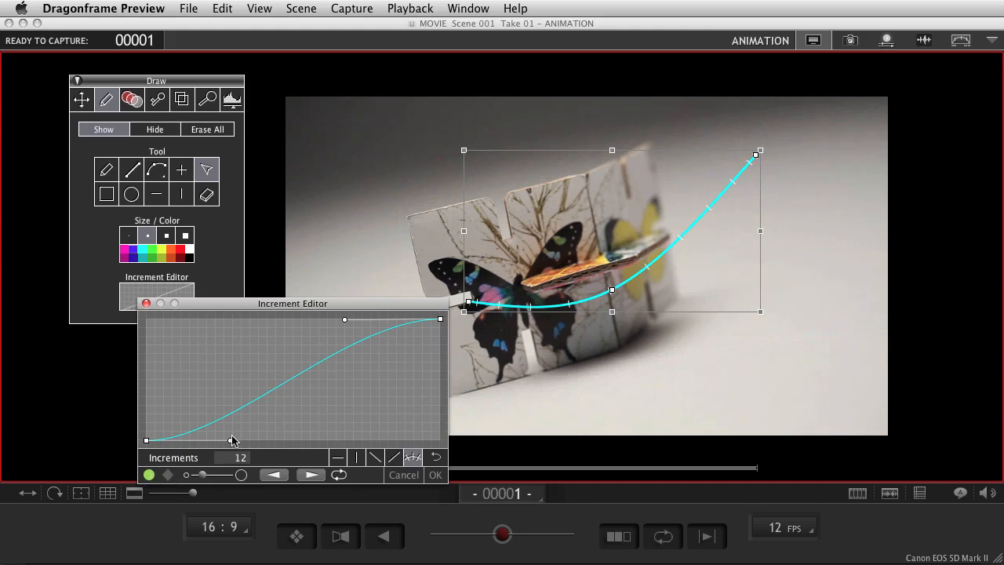
pyautogui.moveTo(232, 440); pyautogui.dragTo(258, 441)
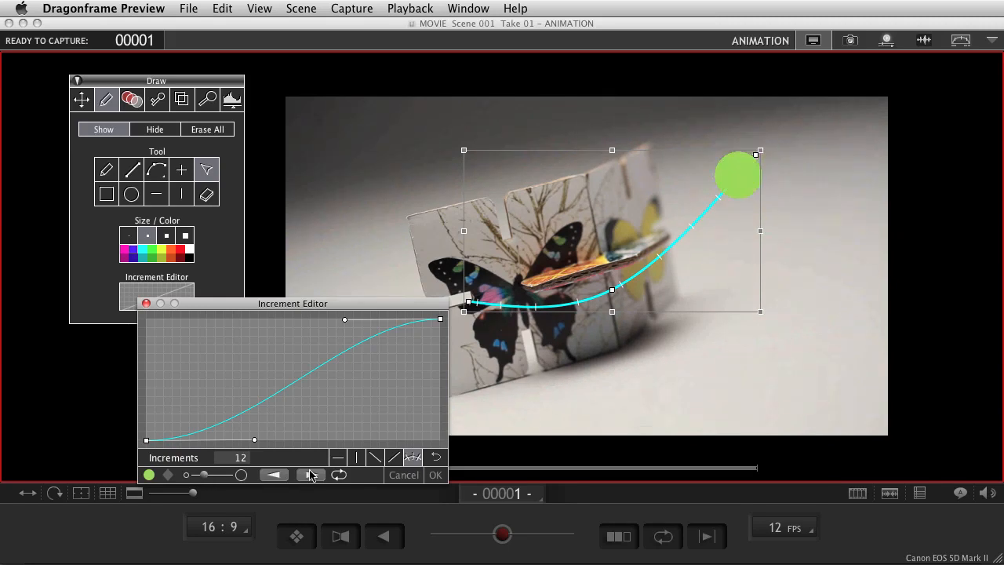
# Move the green preview ball to the upper end of the cyan guide.
pyautogui.moveTo(735, 174); pyautogui.dragTo(755, 154)
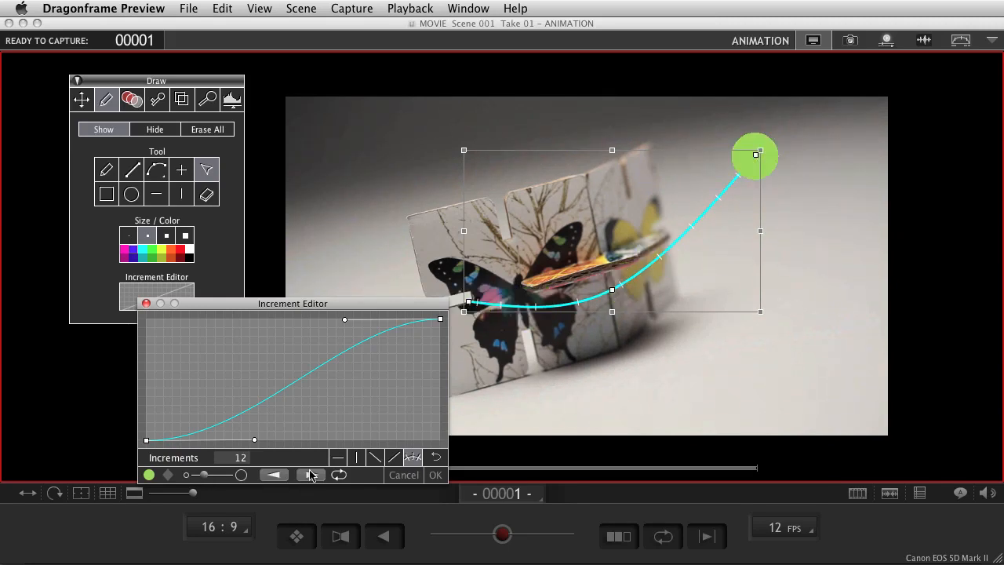